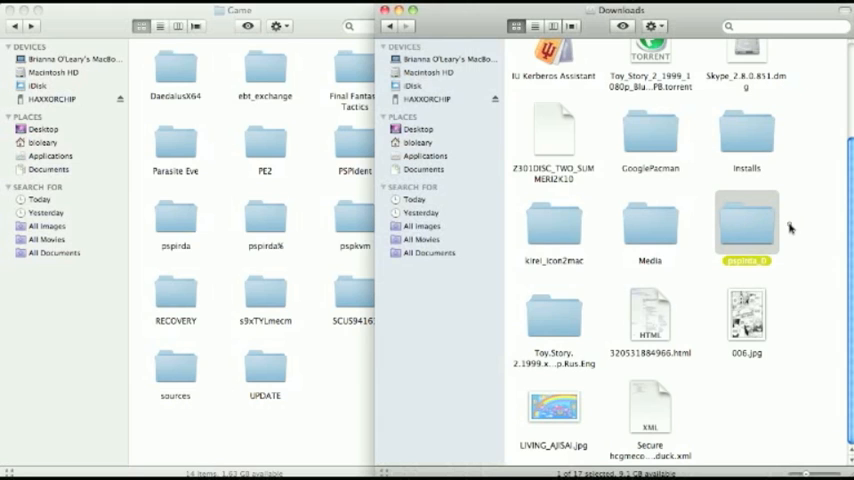
mouse_move(744, 220)
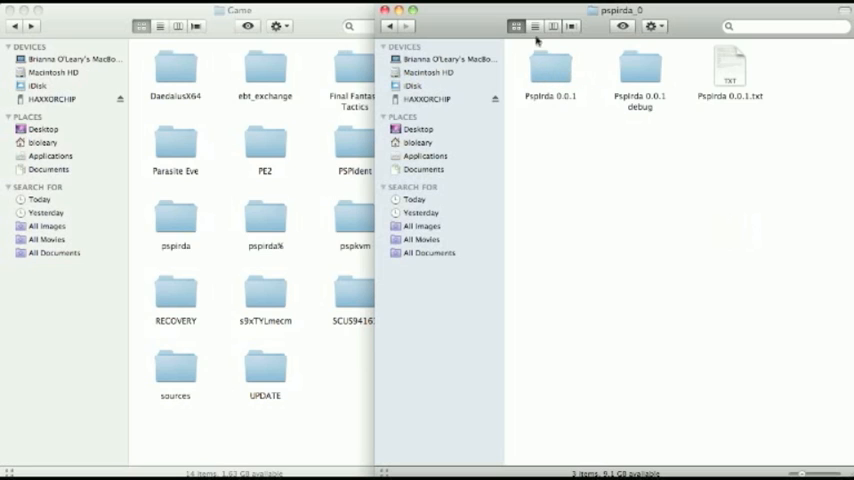
Open the Pspirda 0.0.1 folder to reveal its pspirda, pspirdaN and sources folders.
double_click(550, 70)
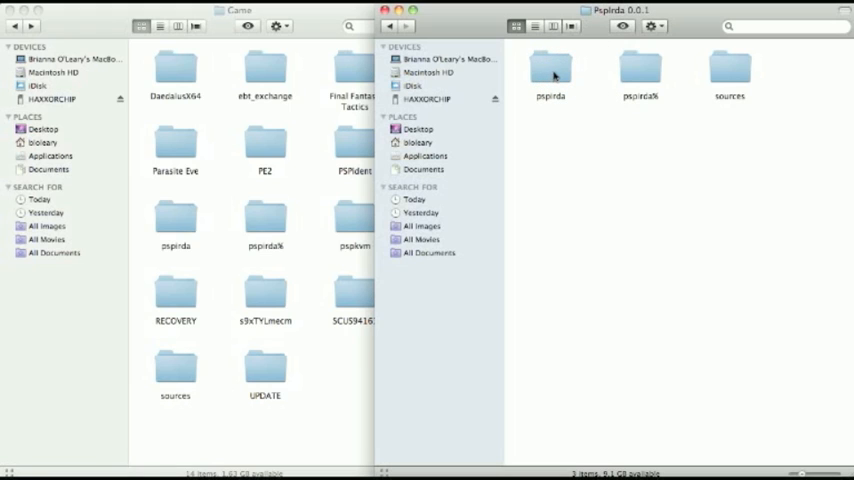
mouse_move(744, 96)
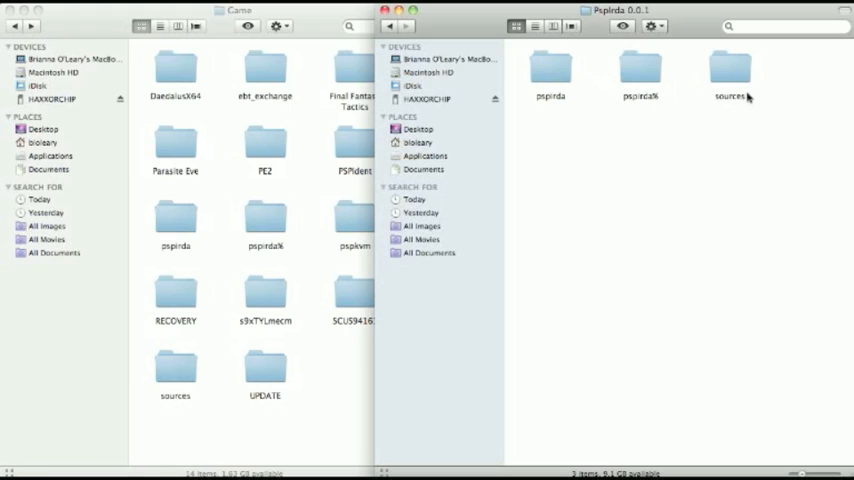
Select all three folders in Pspirda 0.0.1 and copy them to the clipboard.
key("cmd+a")
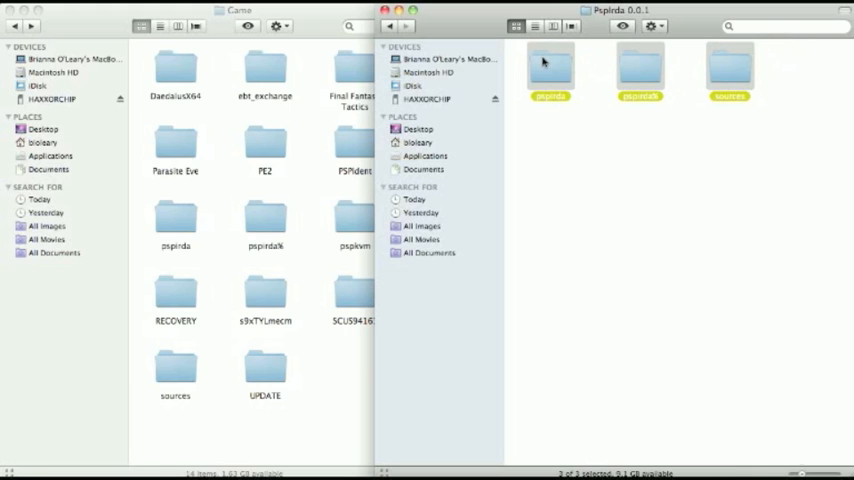
key("cmd+c")
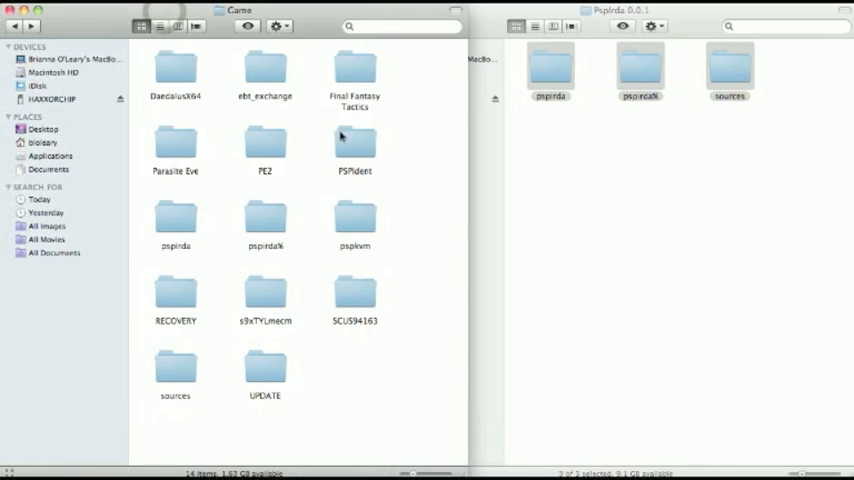
Navigate from the HAXXORCHIP drive root into the PSP's Game folder.
left_click(52, 100)
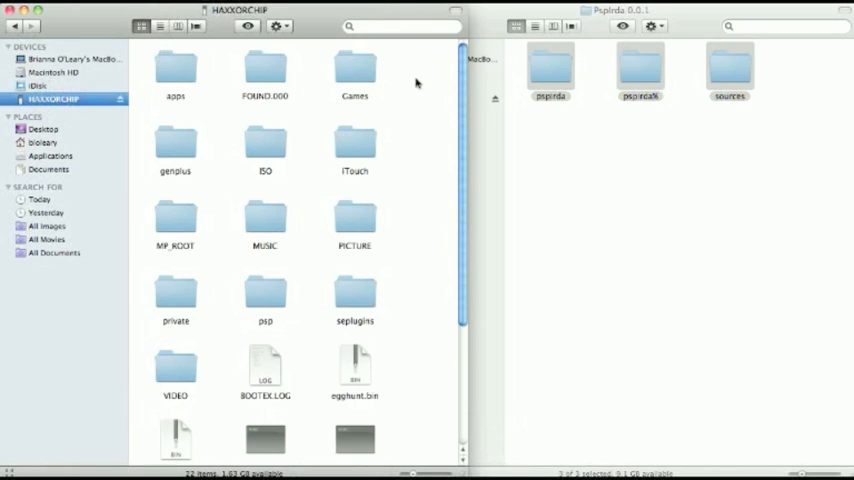
scroll("down", 3)
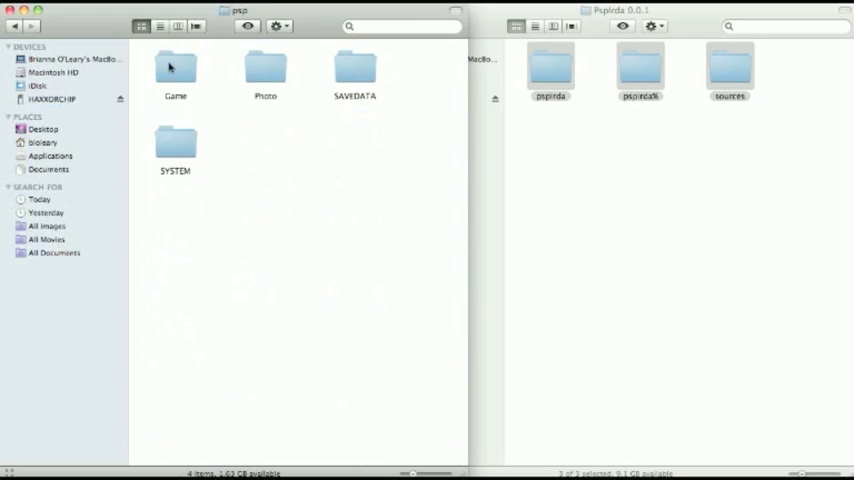
double_click(176, 70)
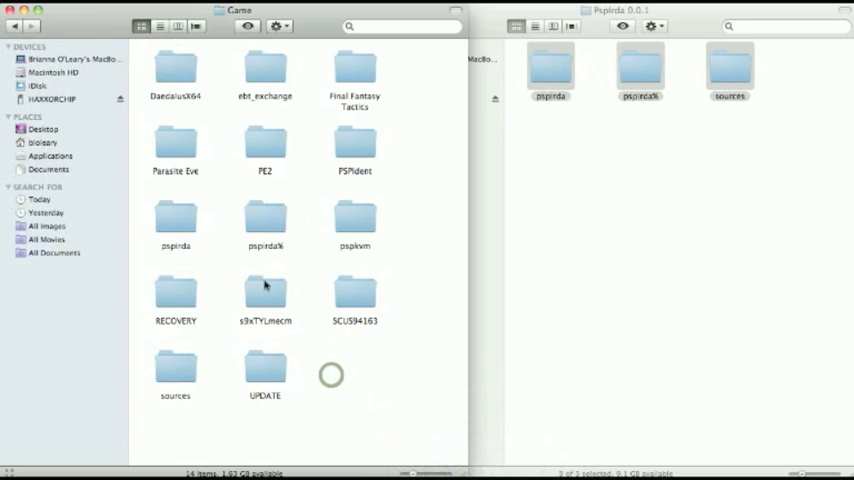
mouse_move(256, 210)
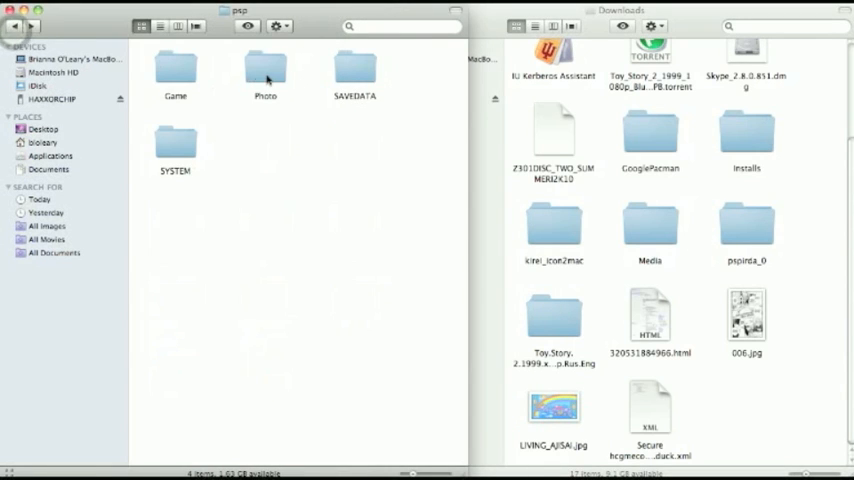
Open the PSP's Photo folder to receive LIVING_AJISAI.jpg from Downloads.
double_click(264, 70)
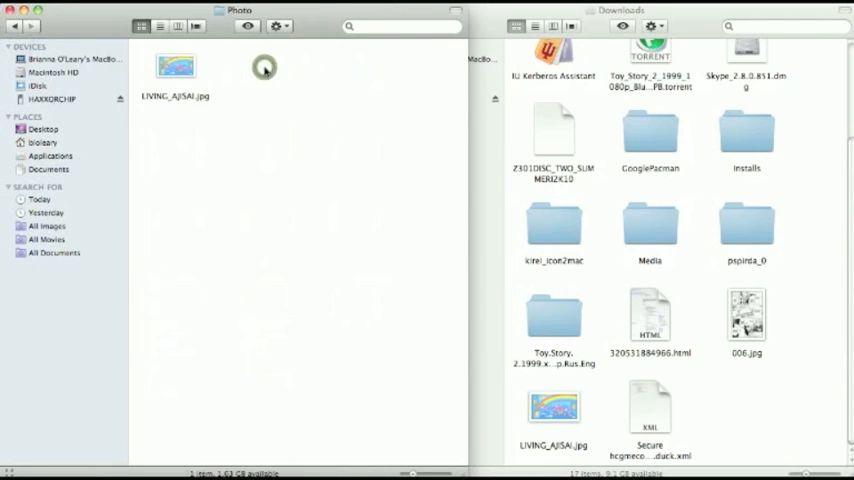